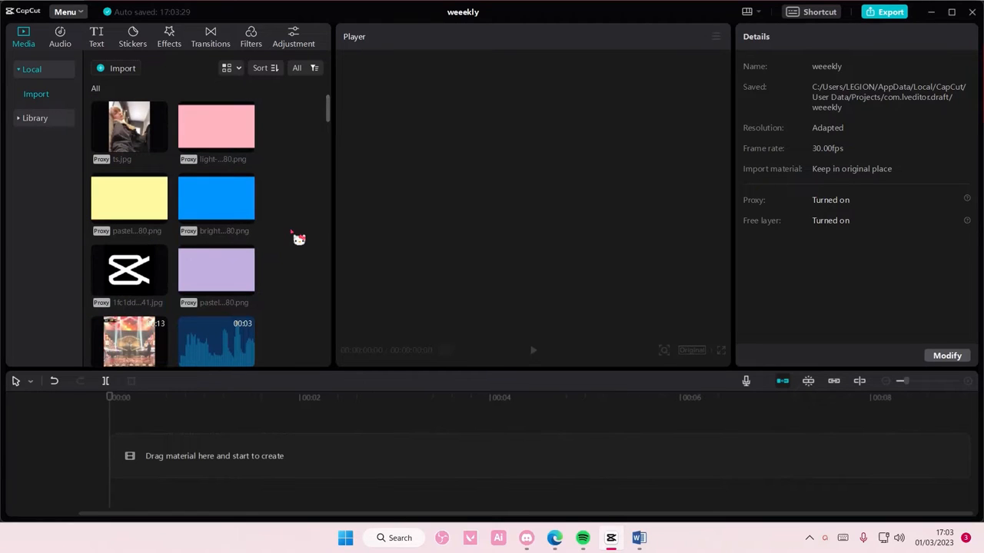
mouse_move(307, 181)
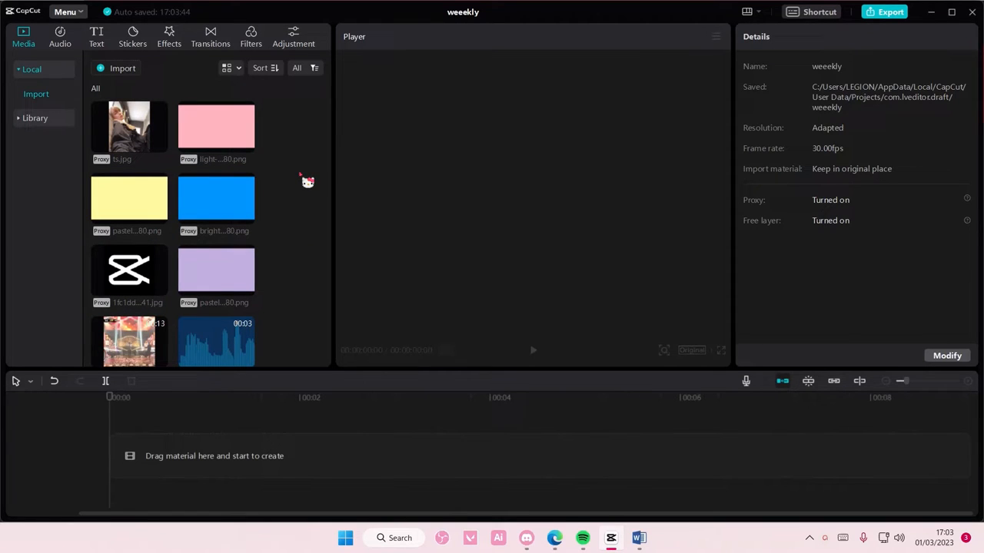
mouse_move(311, 241)
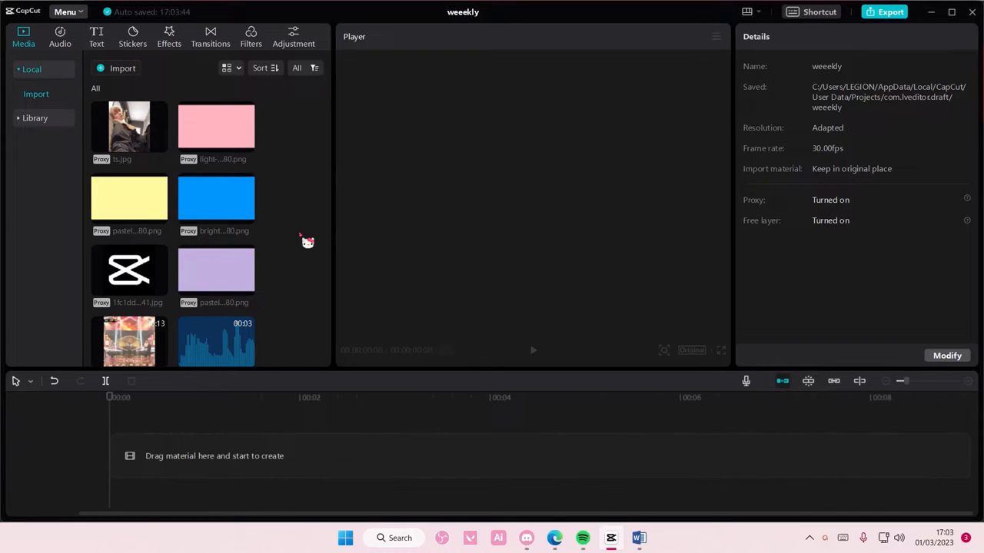
Add a Default text clip holding the character names from Jake Peralta to Fire Marshal Boone.
click(95, 37)
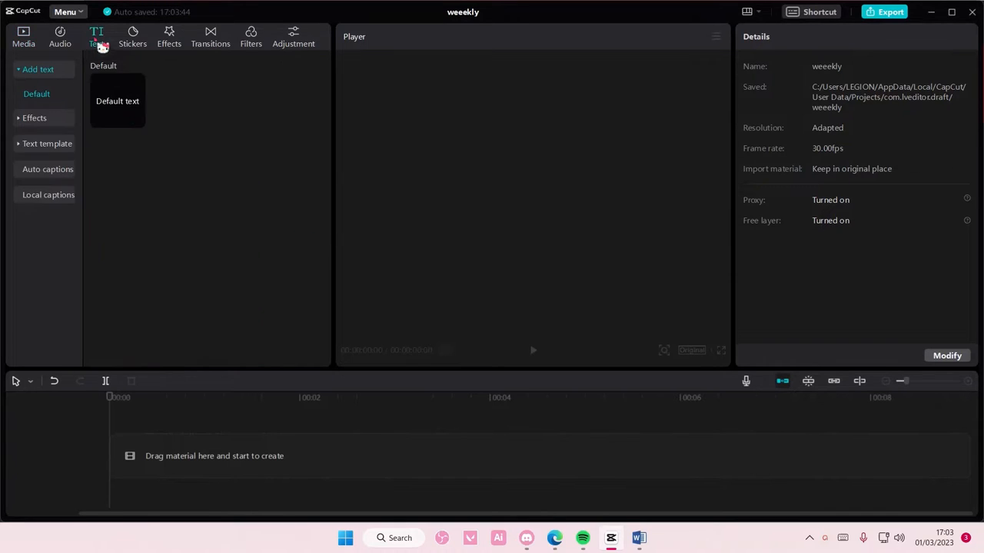
click(117, 102)
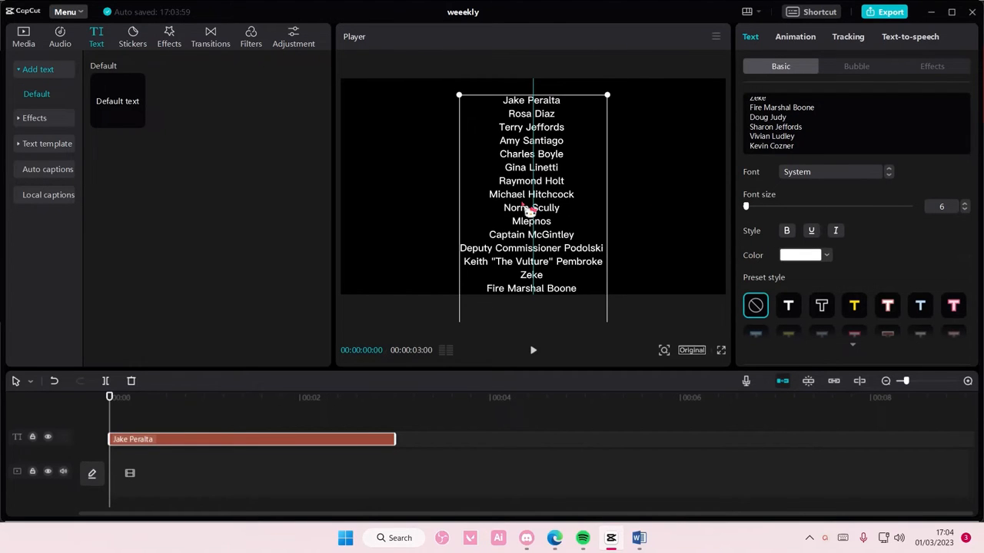
Preview DADYBLOC and other fonts, then settle the character-name credits on the barbaro font.
click(830, 172)
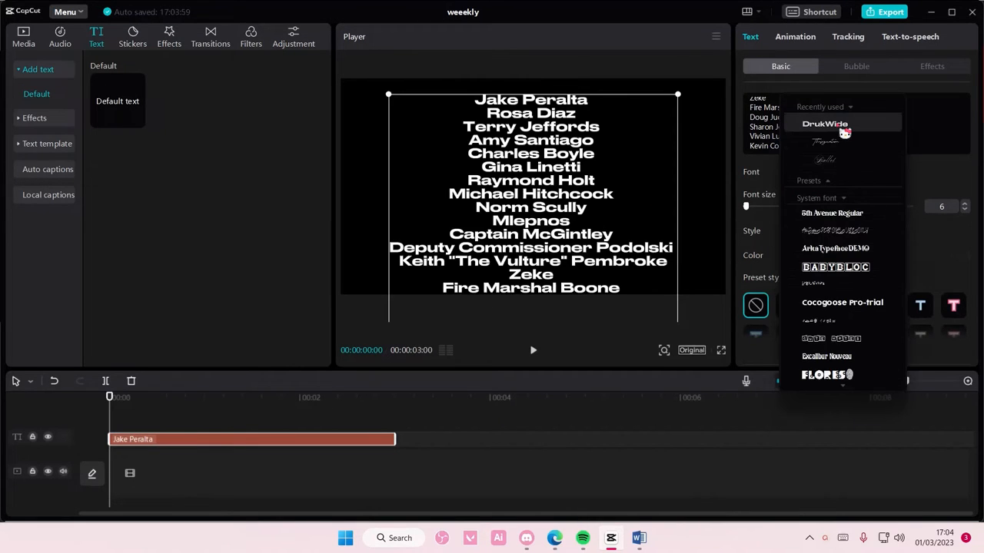
click(834, 268)
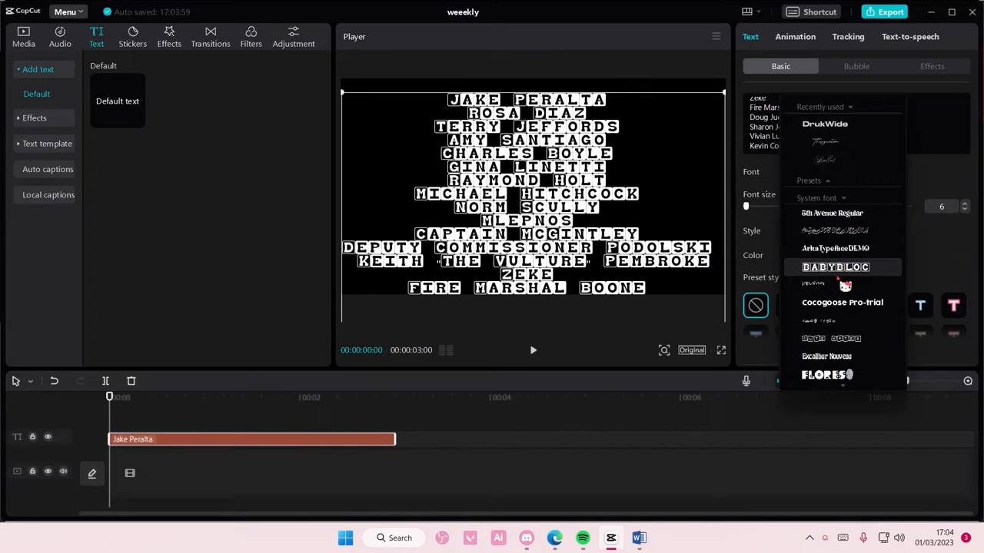
click(843, 301)
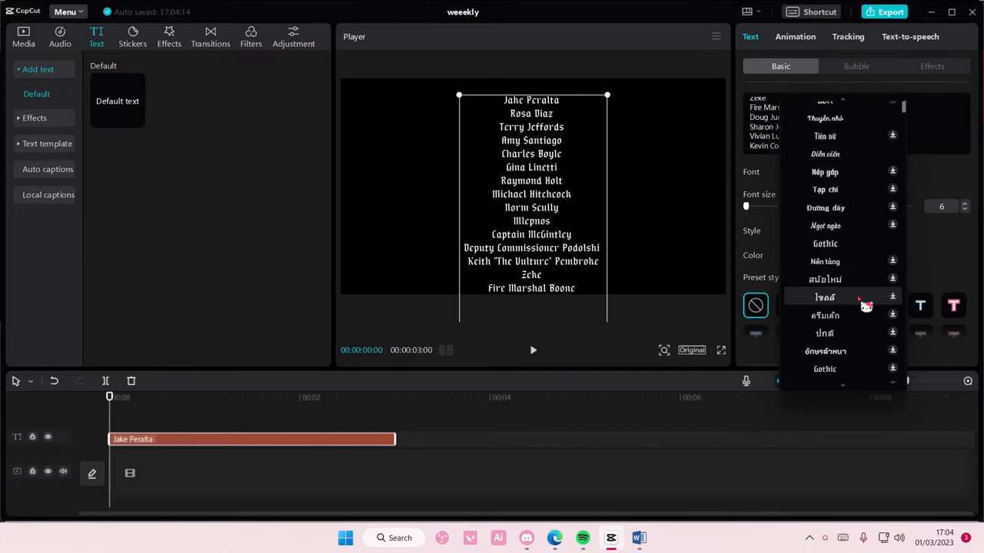
scroll(down, 3)
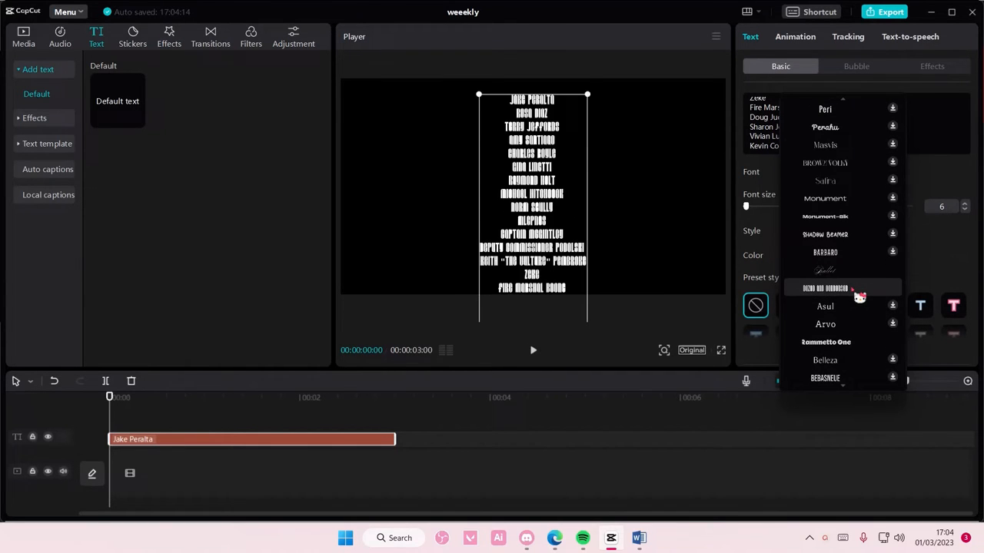
click(823, 252)
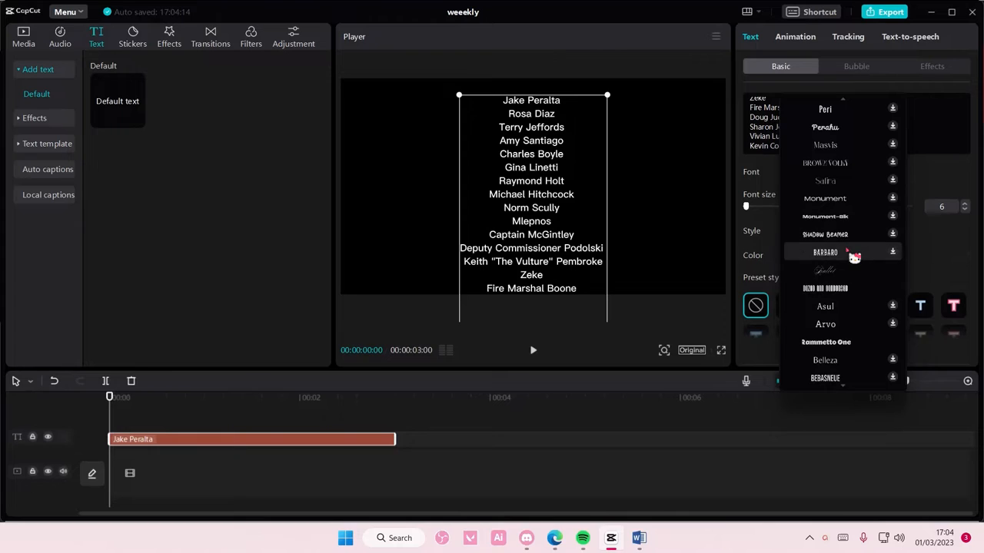
click(824, 252)
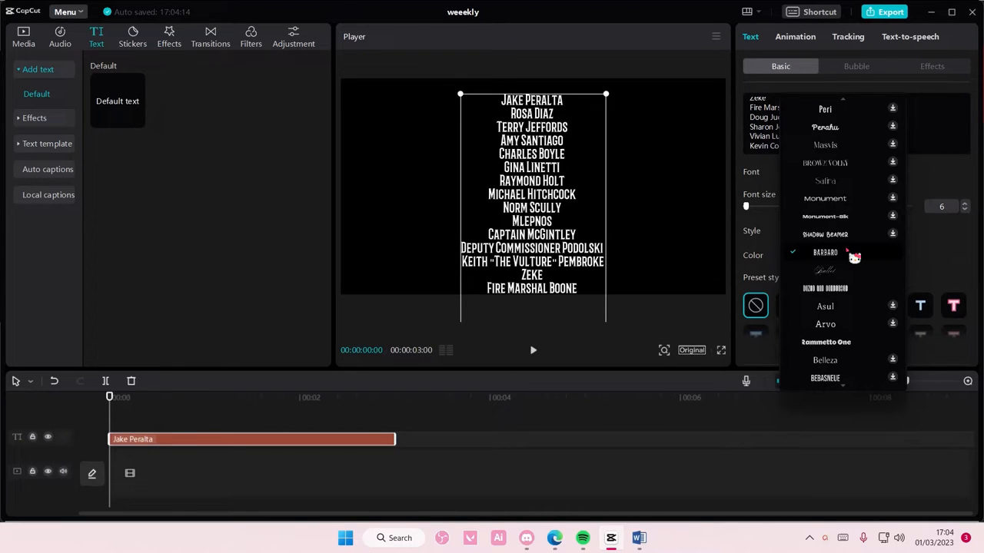
click(824, 252)
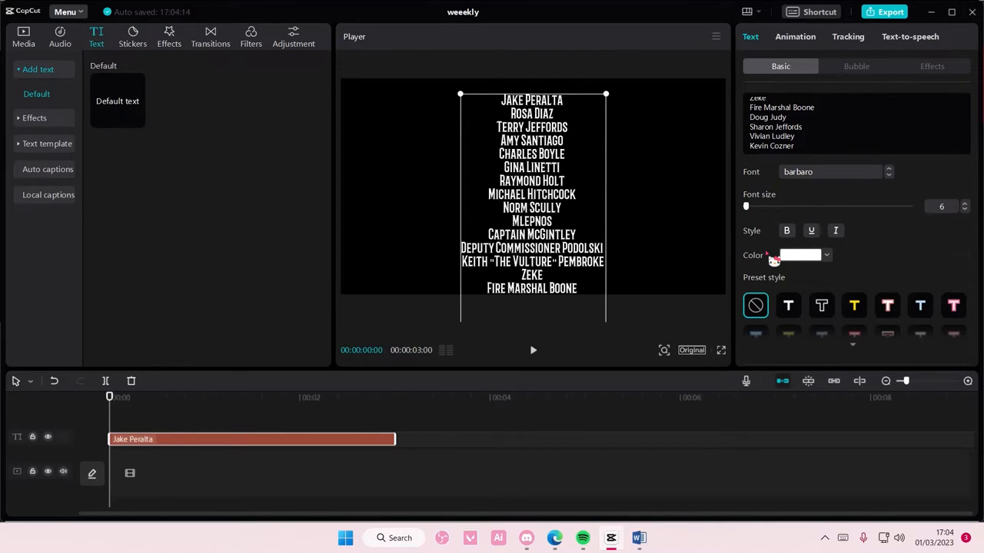
mouse_move(384, 265)
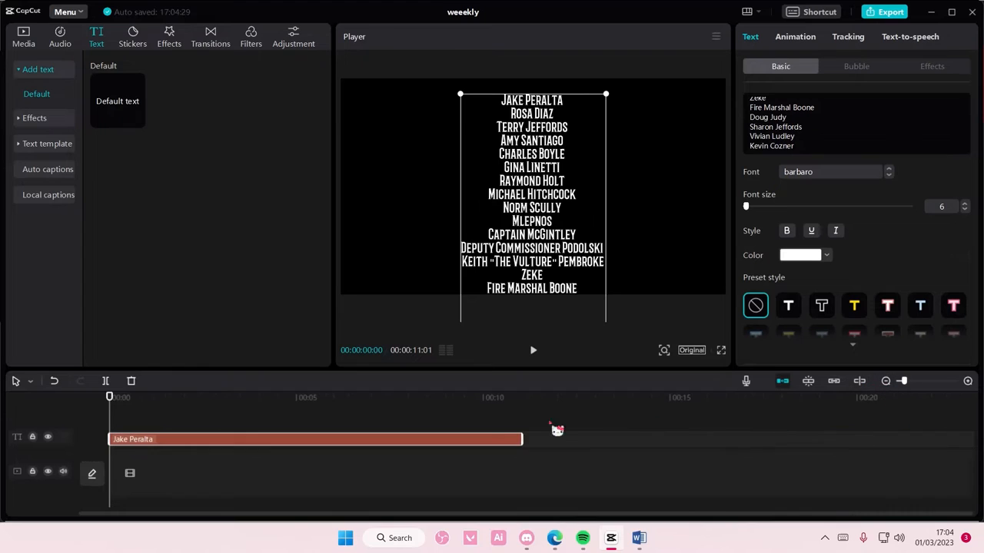
Stretch the credits text clip out to about one minute, zooming the timeline to fit.
drag(521, 440, 879, 439)
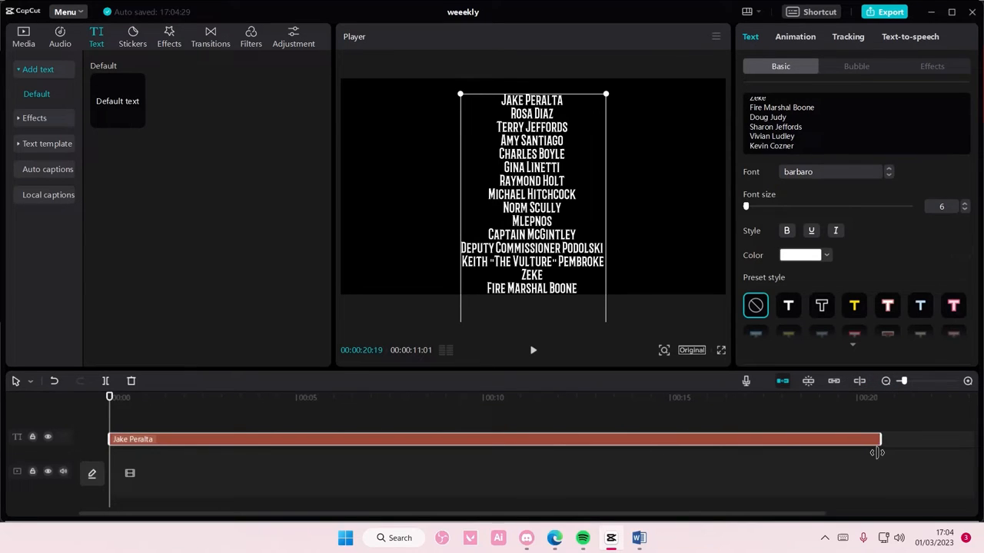
drag(879, 440, 805, 439)
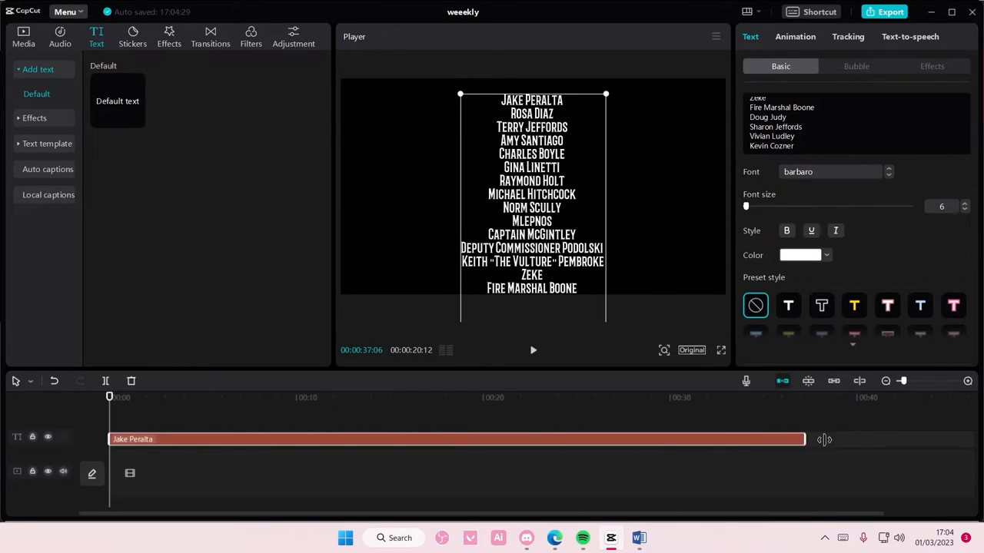
click(885, 382)
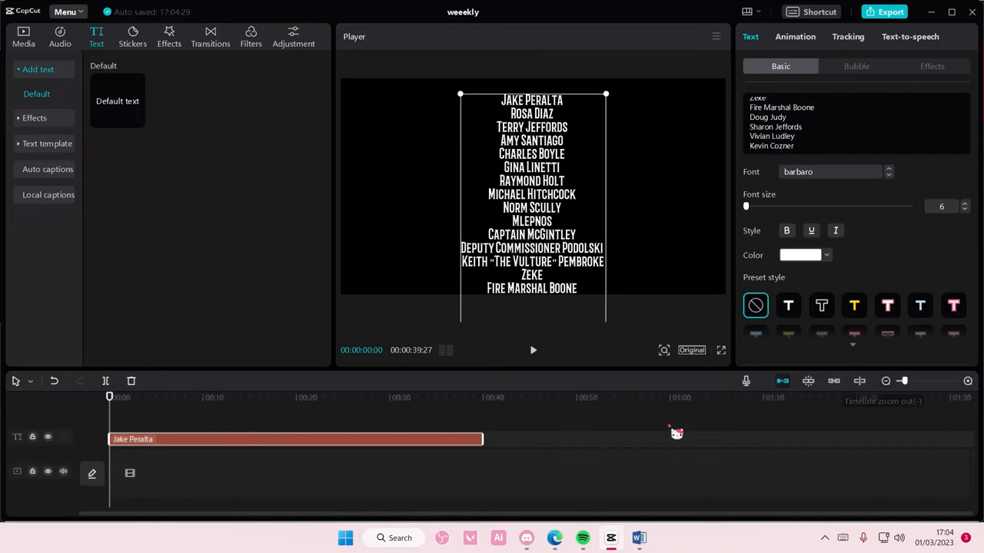
drag(483, 440, 664, 439)
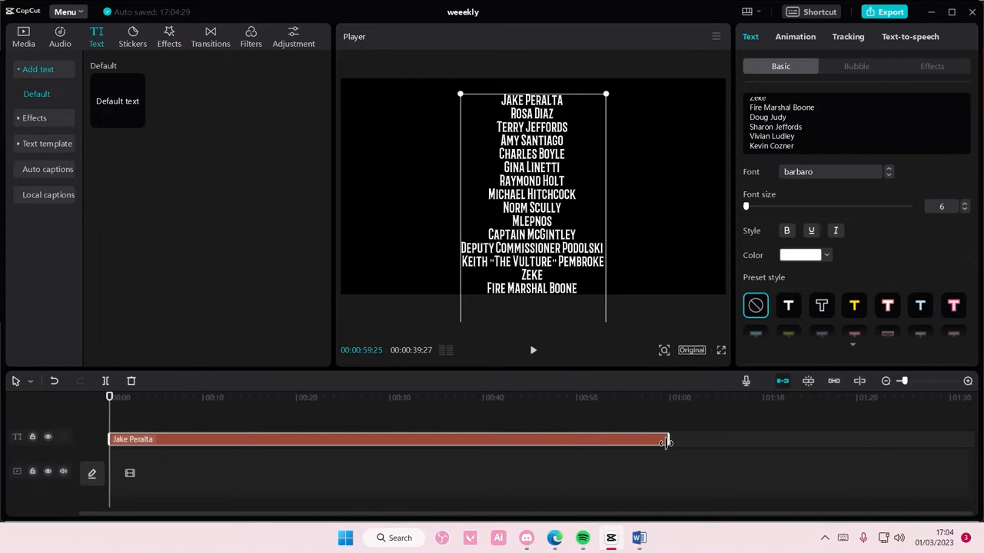
click(23, 37)
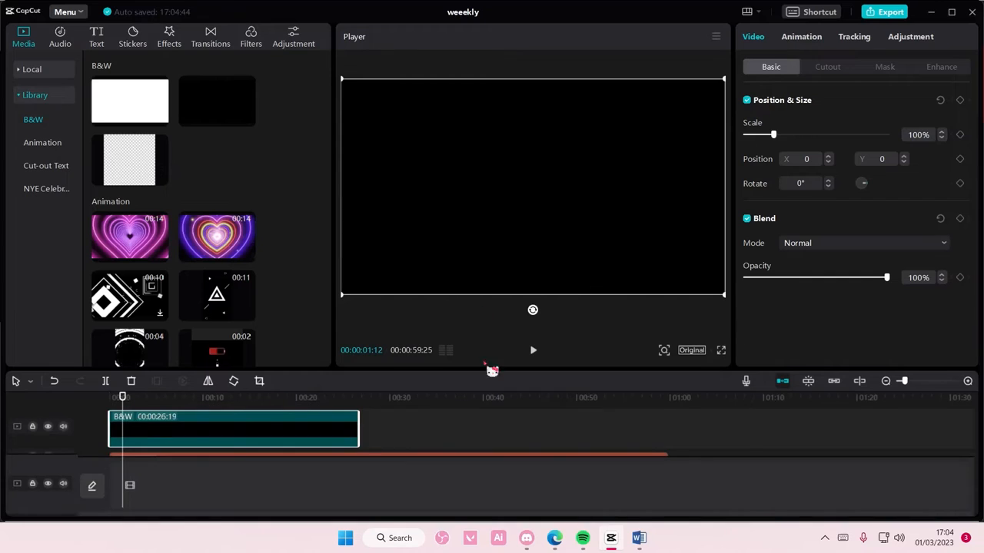
Stretch the black B&W overlay clip to about 00:00:59:20 to match the credits' length.
drag(356, 427, 664, 427)
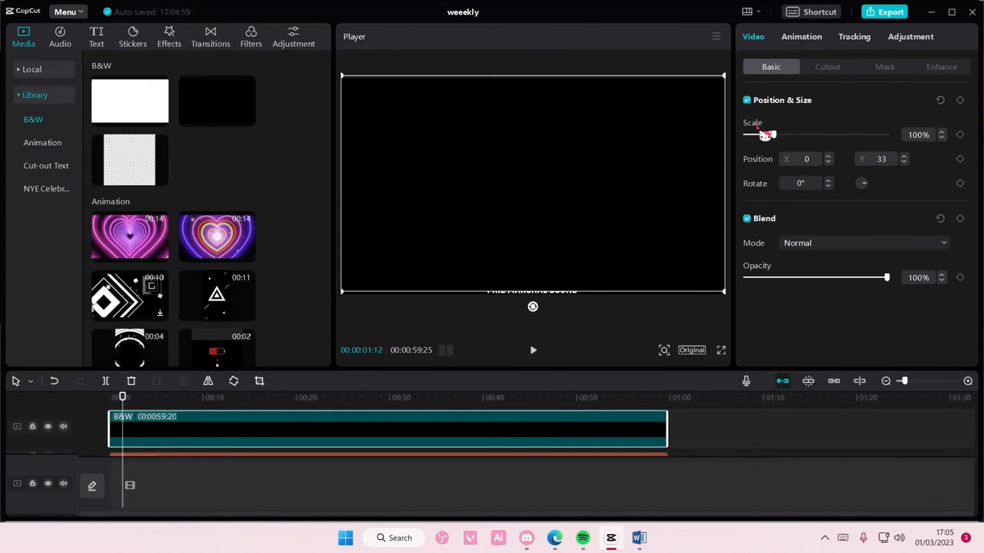
Scale the black overlay to about 149% and move on to its mask options.
drag(768, 135, 787, 136)
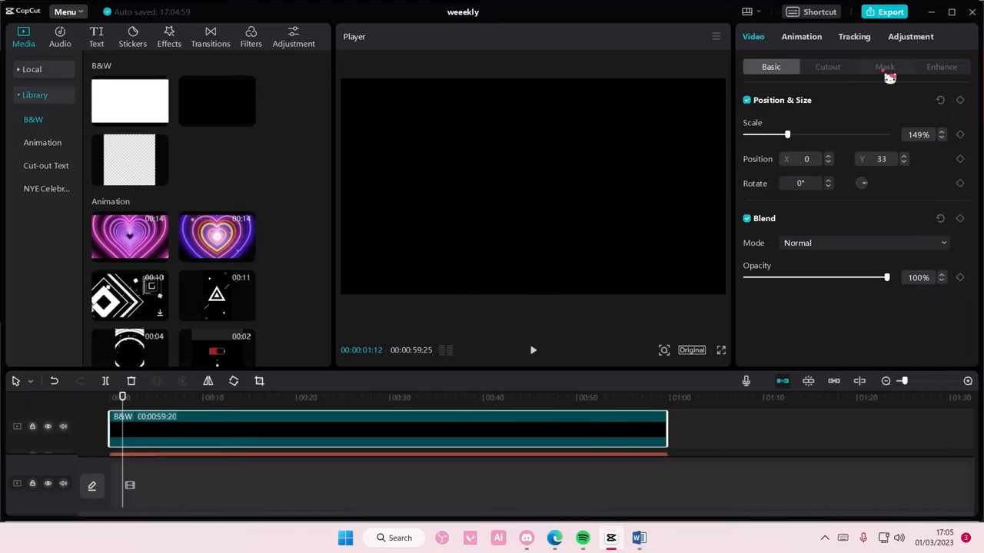
click(886, 66)
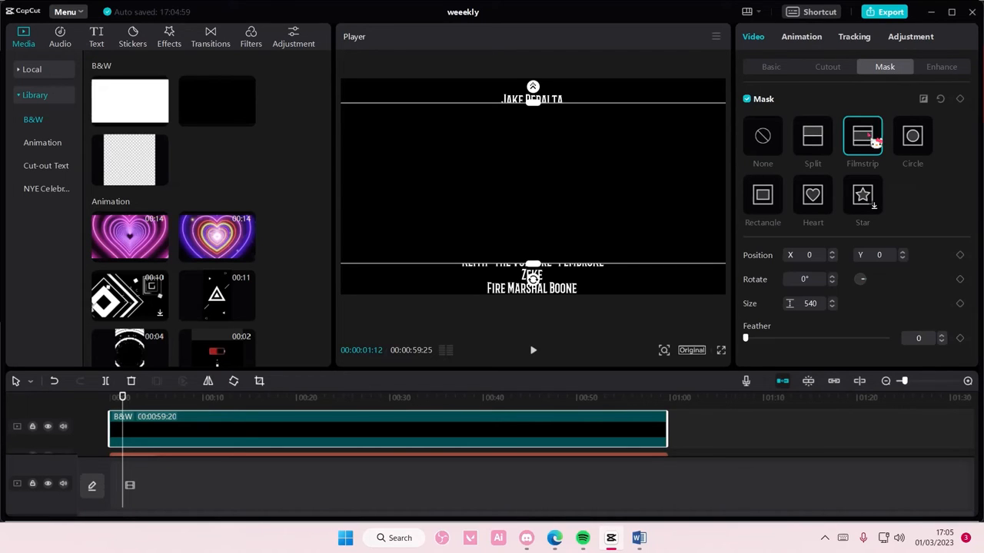
mouse_move(936, 107)
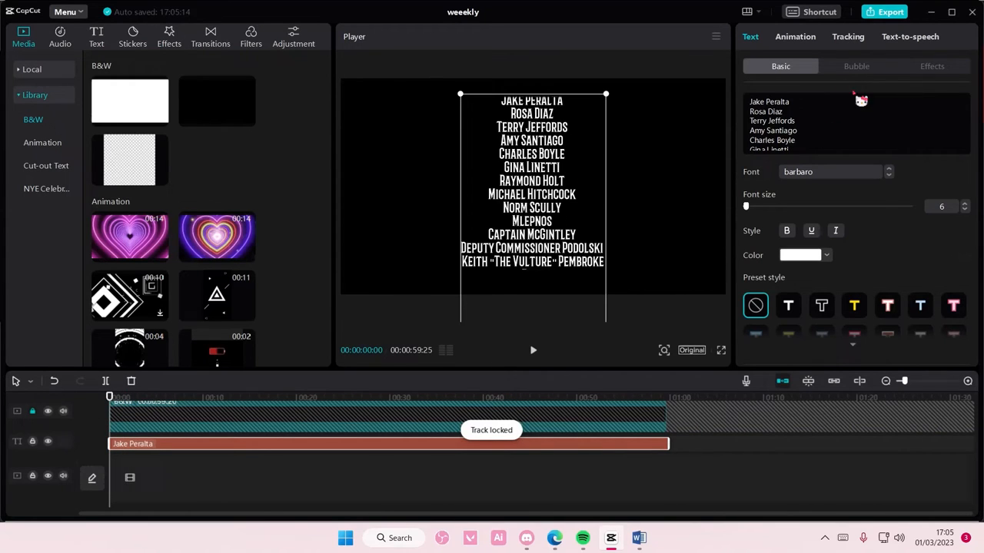
Set Position Y to about -2028 so the names start below the frame, then return the playhead to the start.
scroll(down, 3)
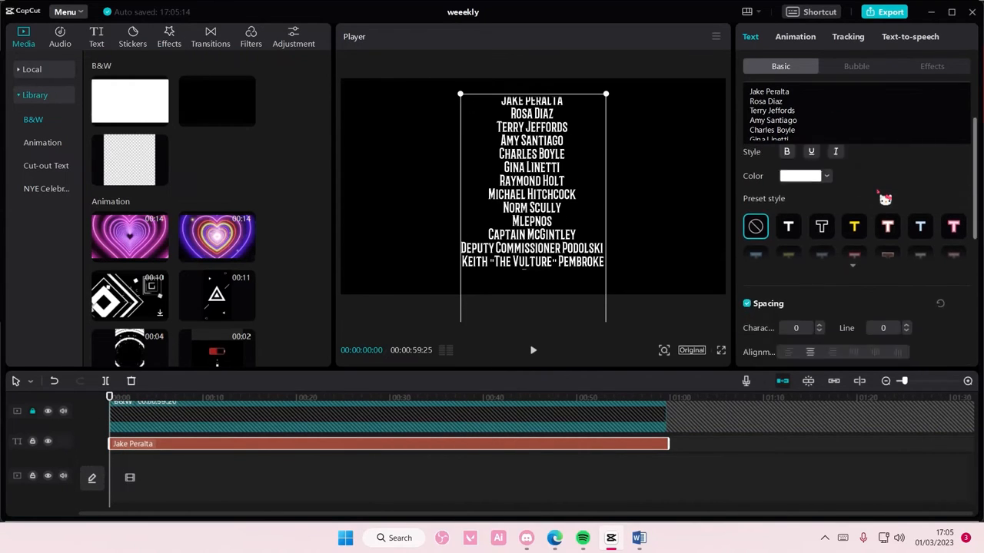
scroll(down, 3)
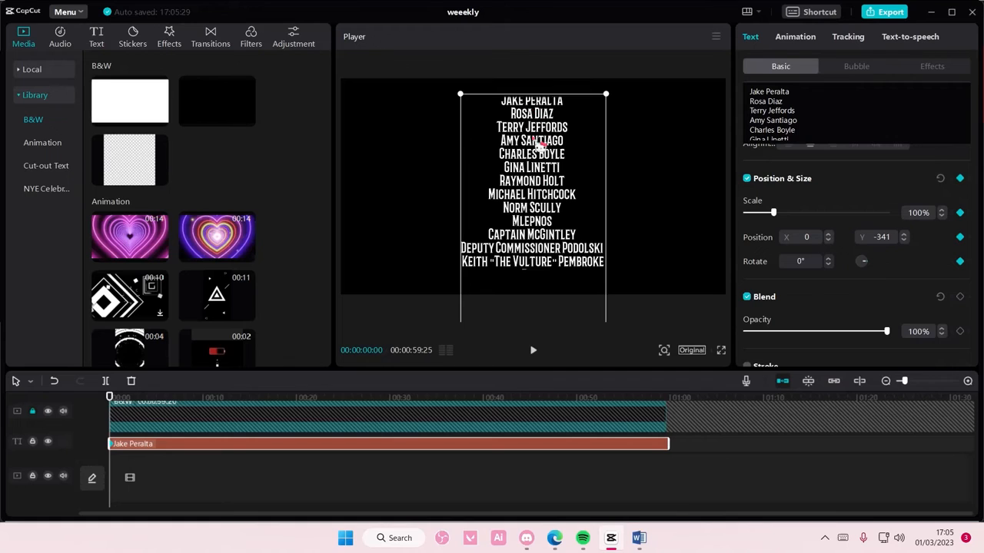
drag(532, 177, 532, 240)
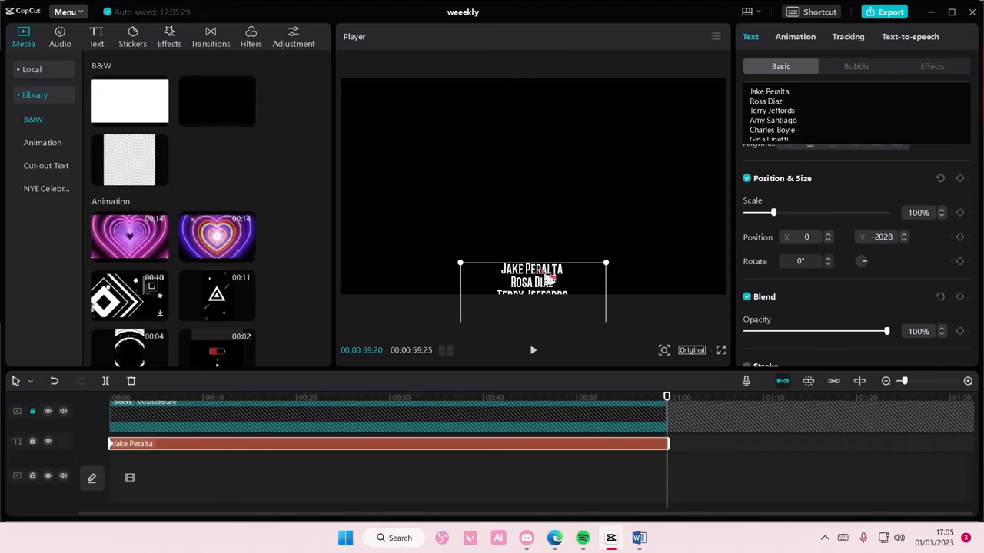
click(109, 396)
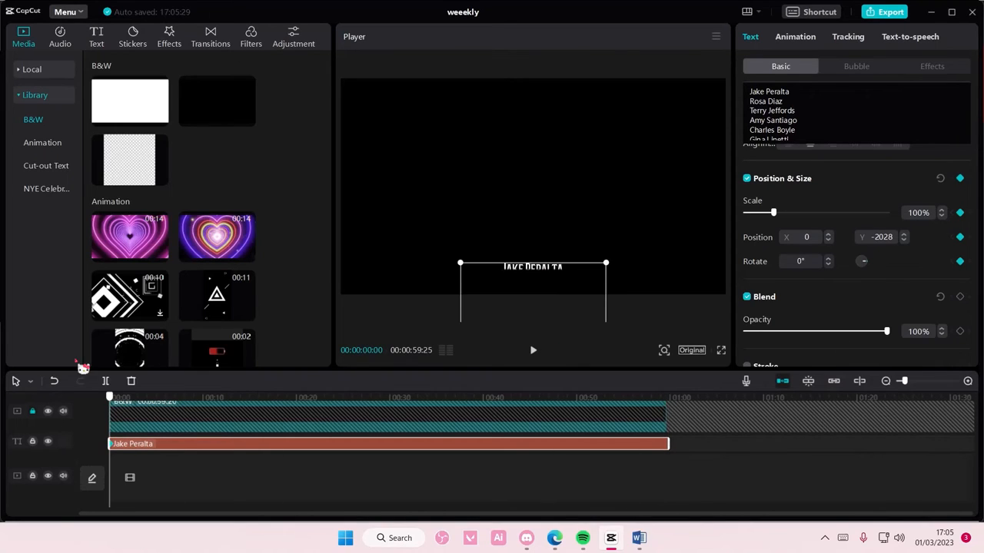
mouse_move(769, 283)
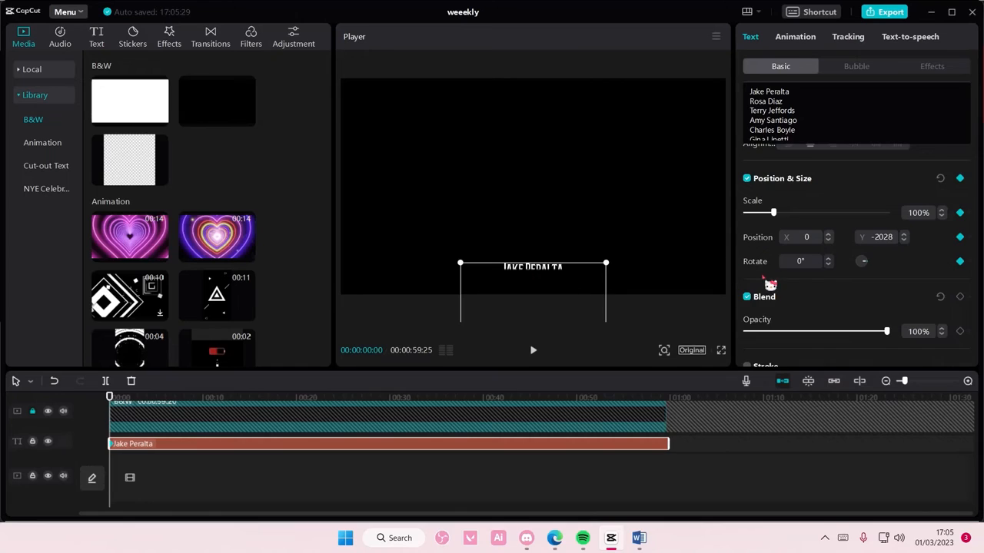
scroll(down, 3)
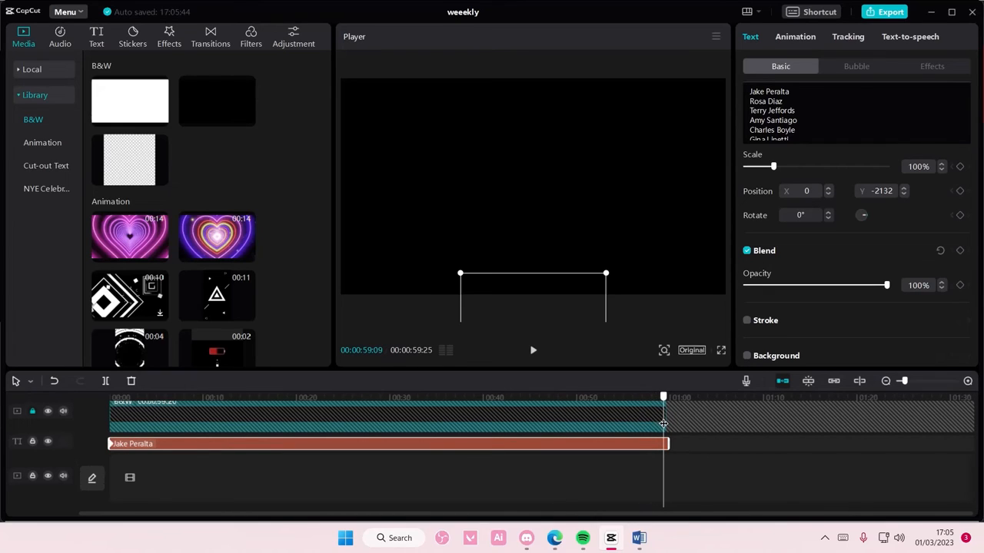
mouse_move(523, 274)
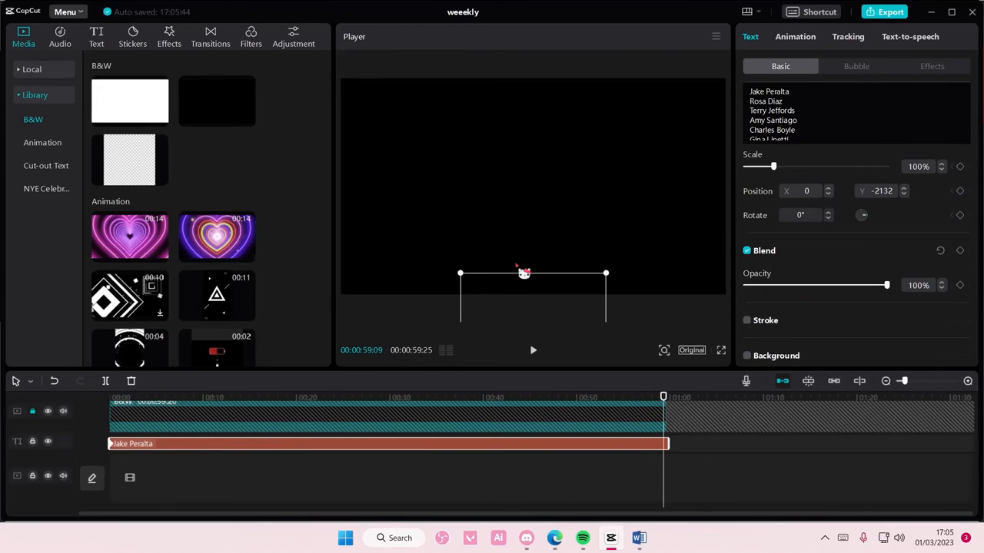
mouse_move(638, 409)
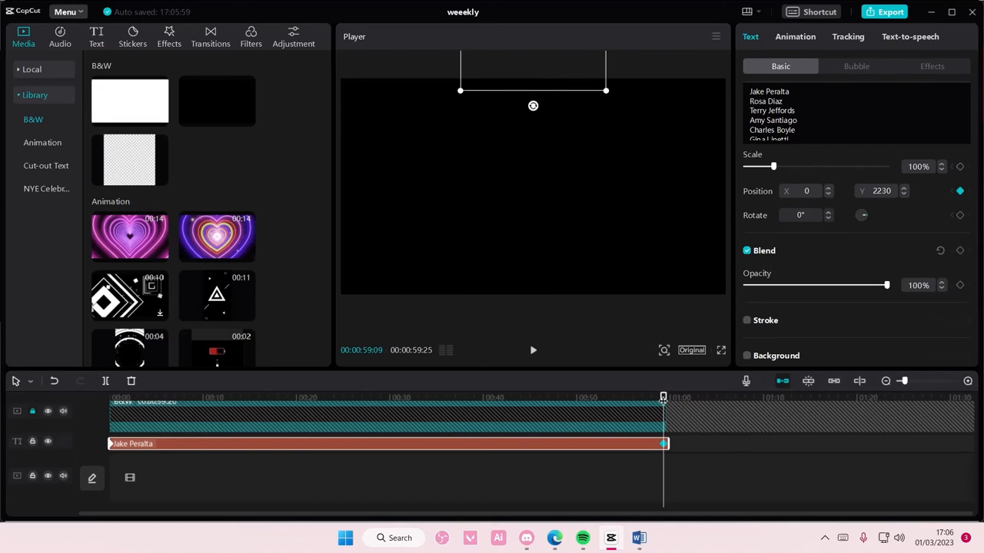
Keyframe Position Y to 2230 at the end so the names rise above the frame, then play the scroll from the start.
drag(662, 397, 428, 397)
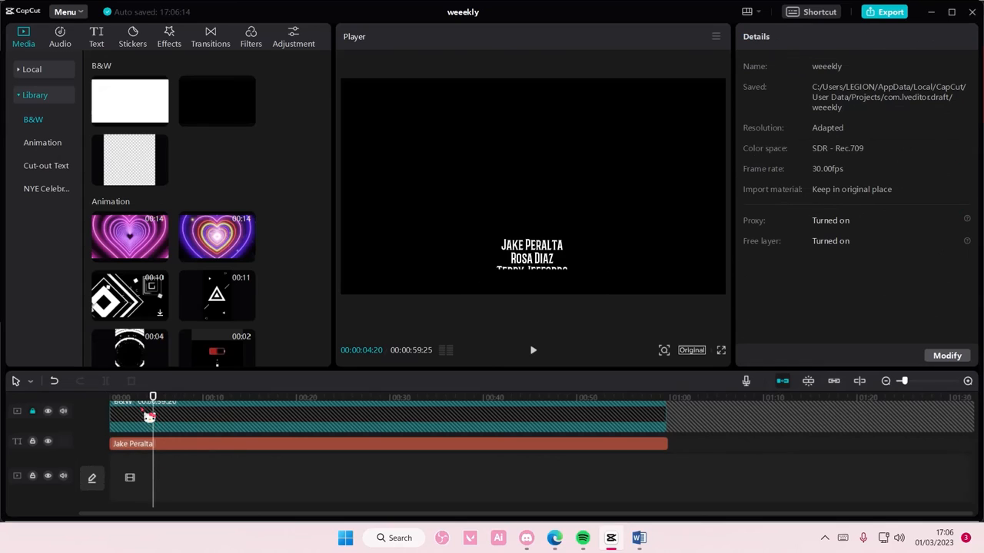
click(111, 397)
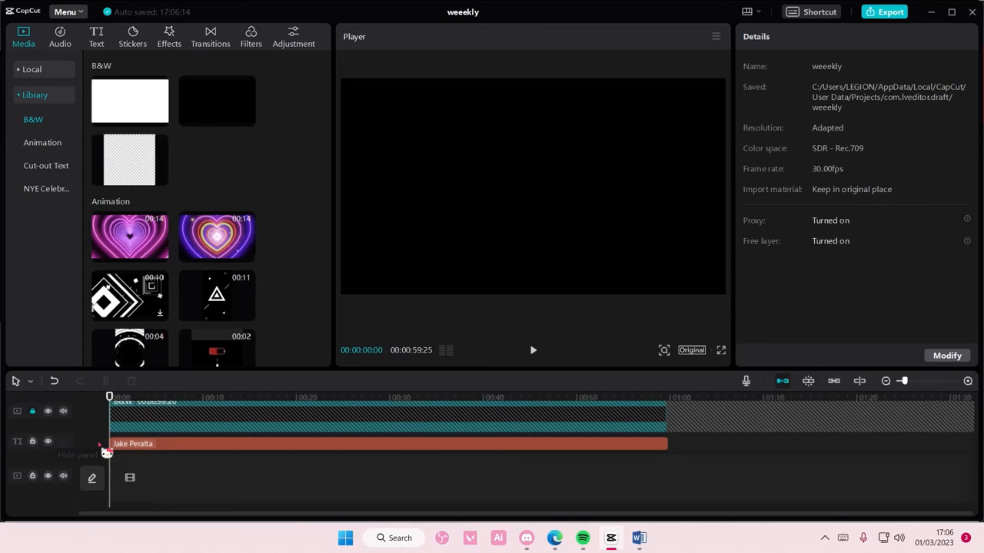
click(531, 350)
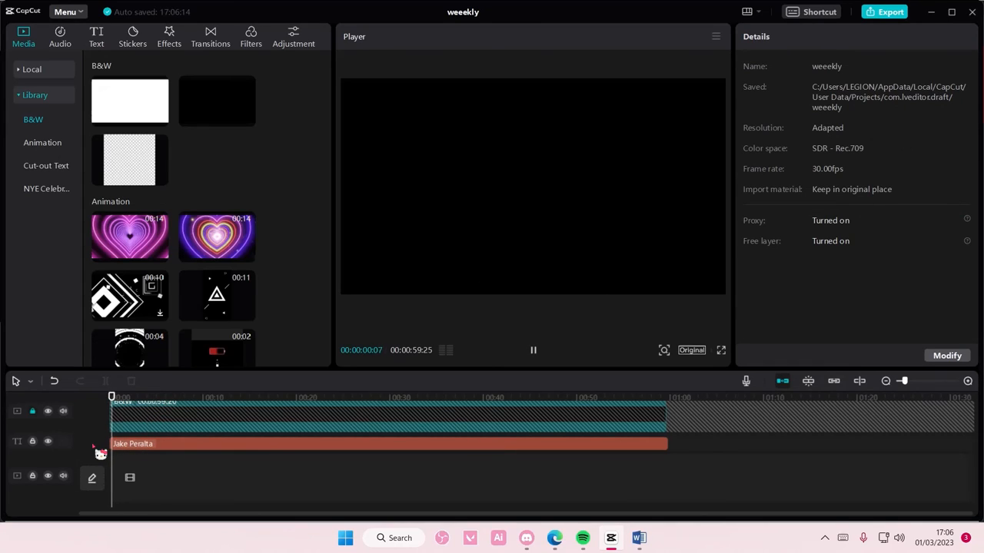